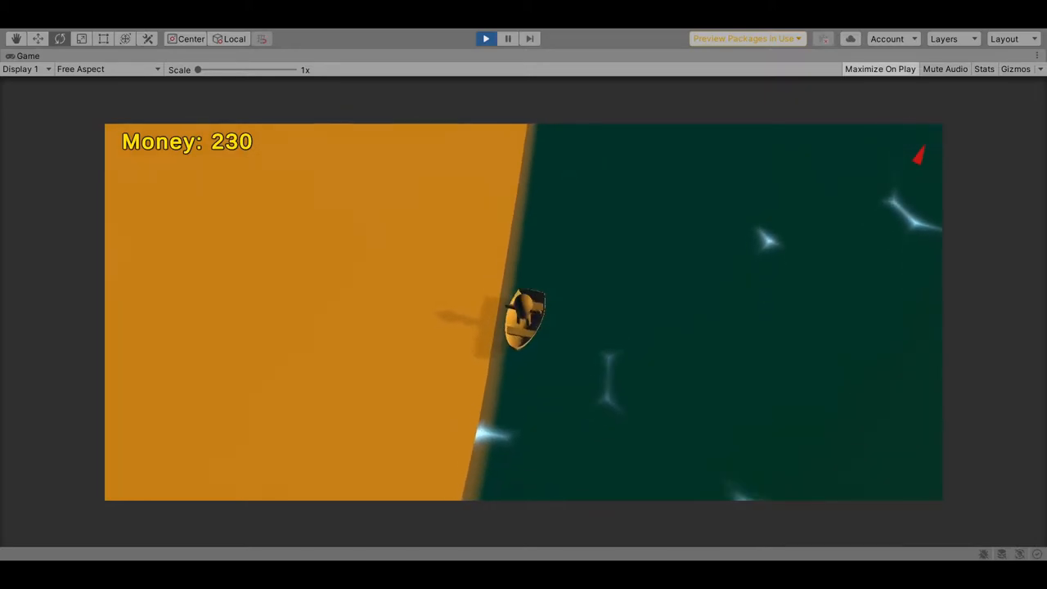
Step: Stop the running game and select the island Terrain to list its box and sphere colliders
left_click(486, 39)
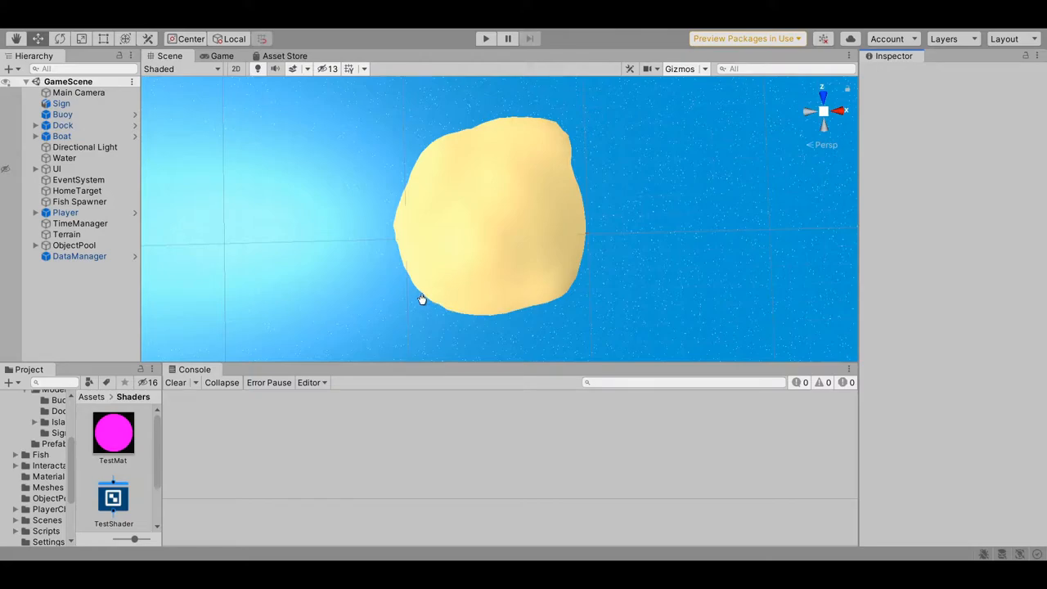
mouse_move(579, 124)
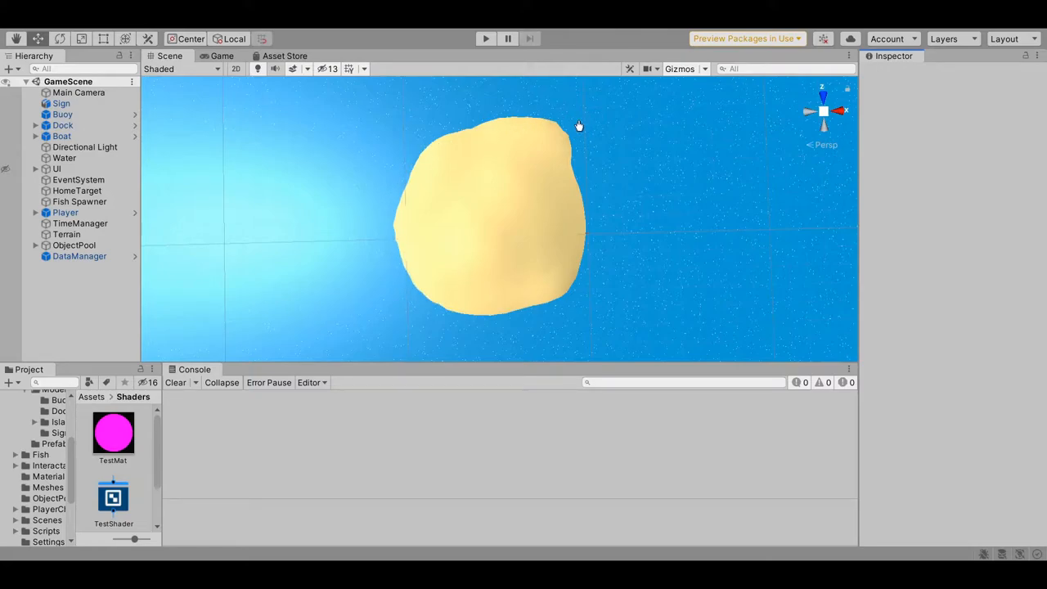
mouse_move(446, 319)
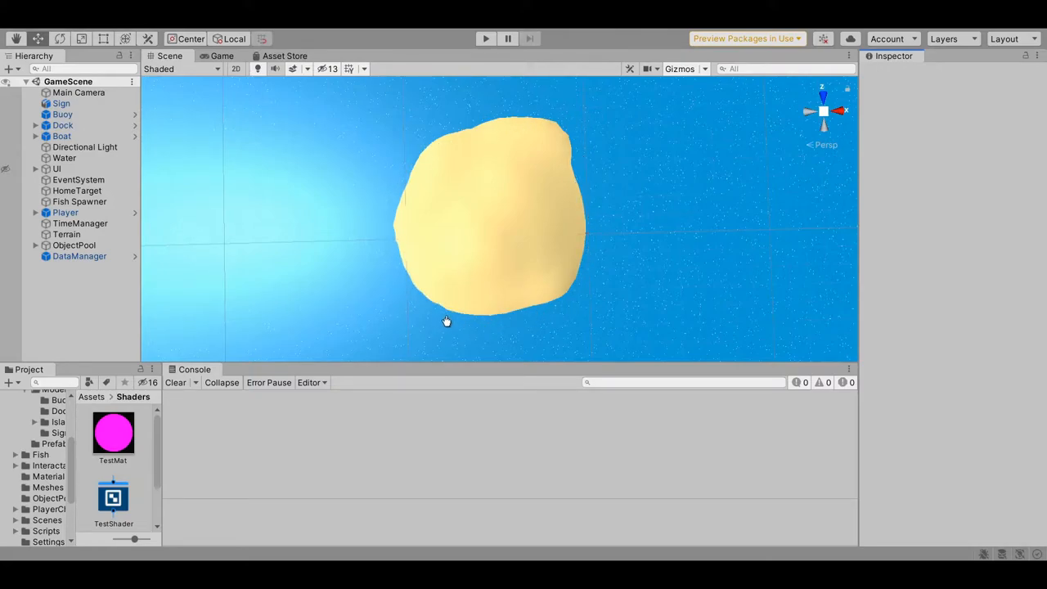
mouse_move(489, 130)
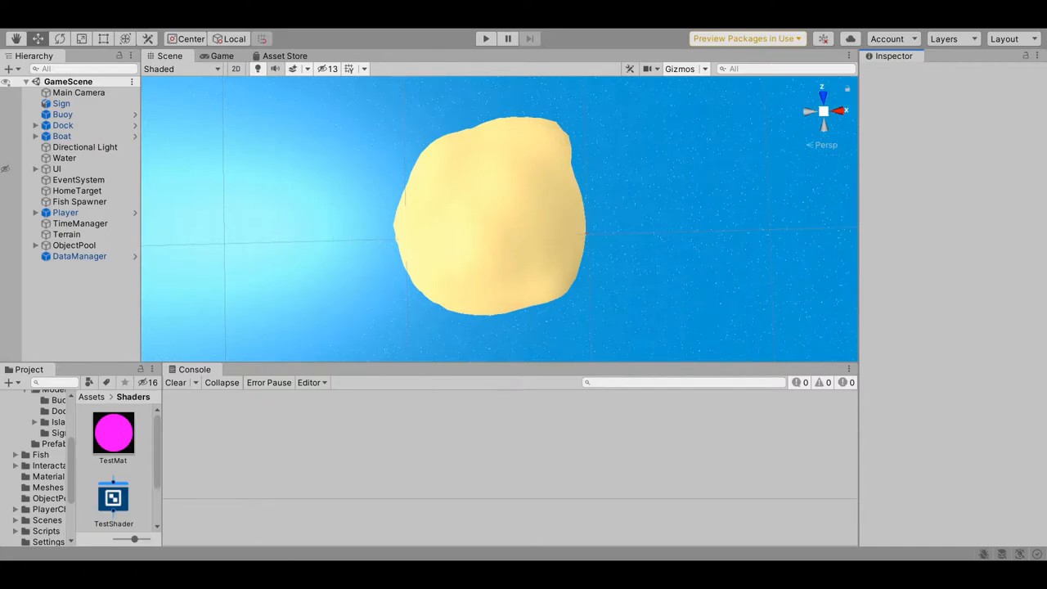
left_click(486, 40)
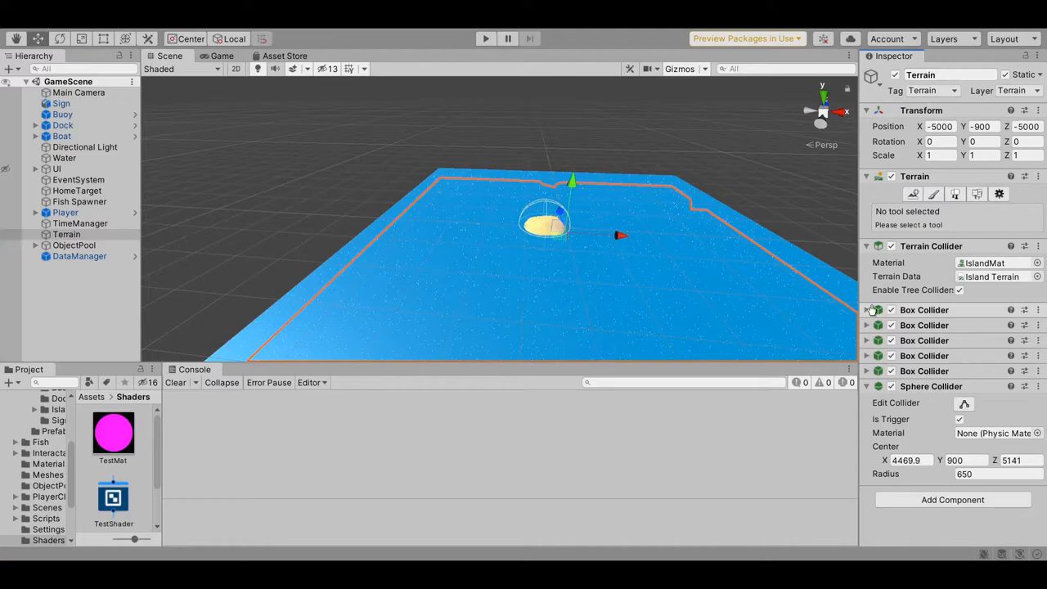
Step: Expand the flat ceiling Box Collider, orbit along its edges, then deselect the Terrain
left_click(868, 309)
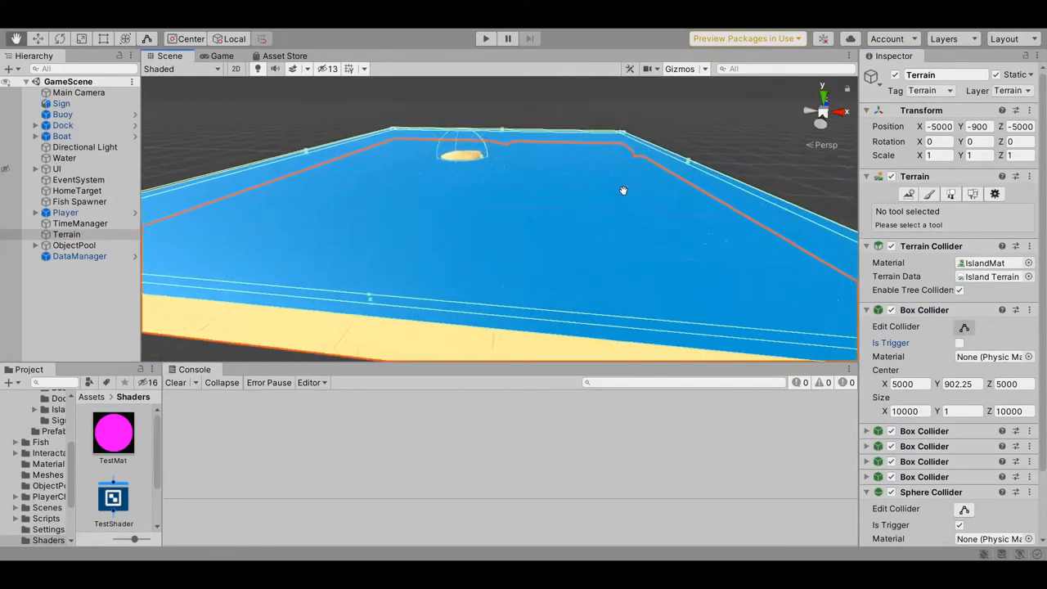
left_click_drag(622, 190, 586, 190)
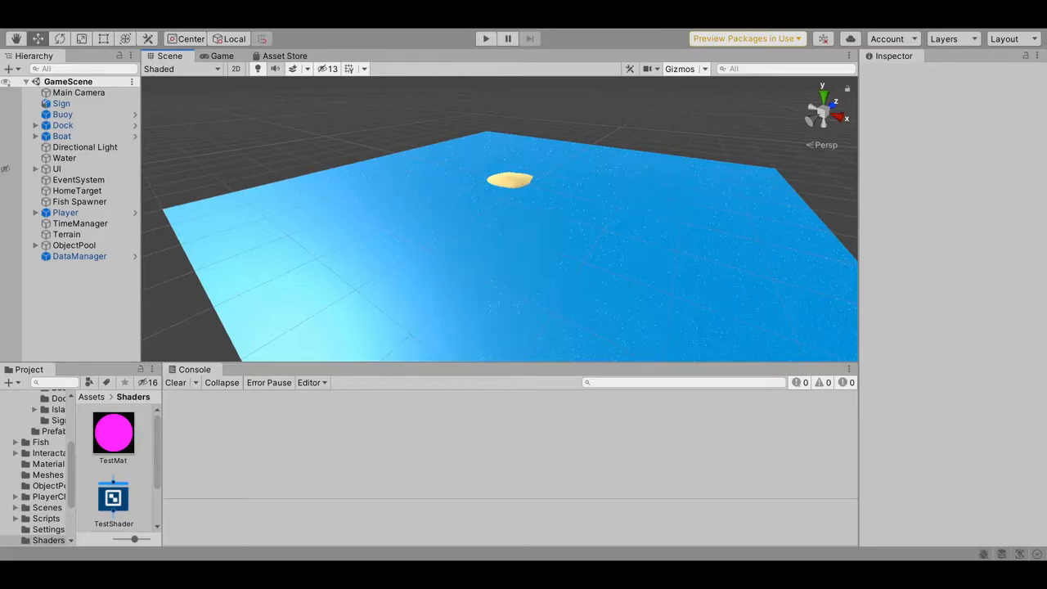
left_click(484, 39)
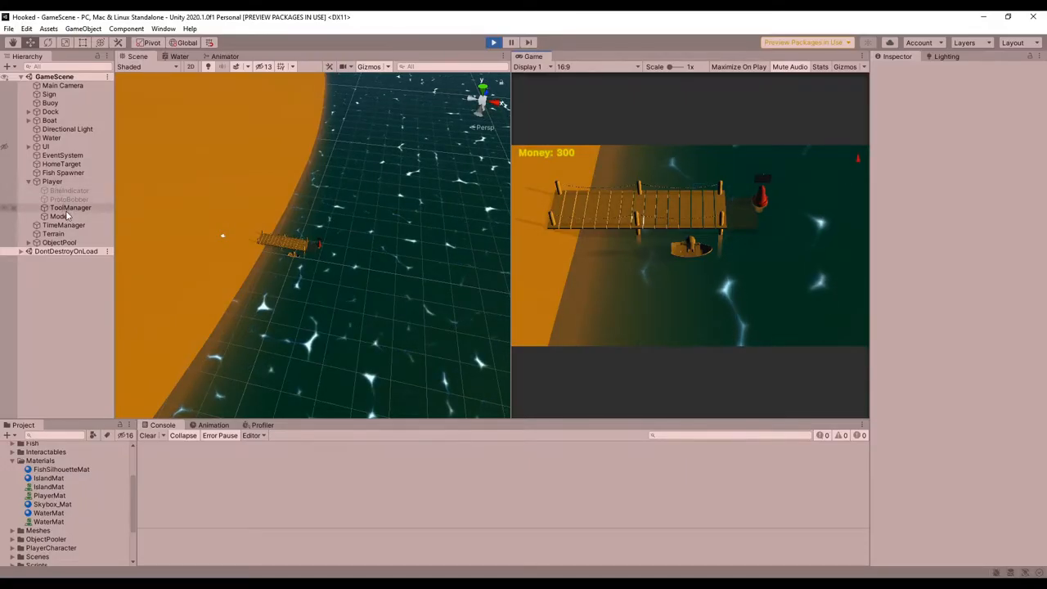
Step: Continue past the end-of-day summary and buy two upgrades from the shop
left_click(64, 190)
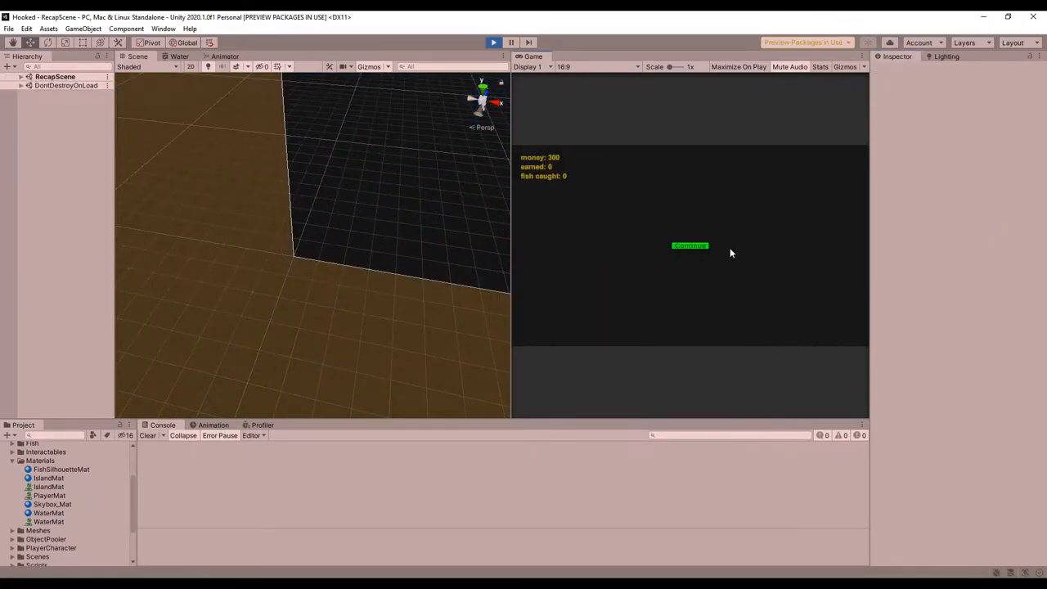
left_click(691, 245)
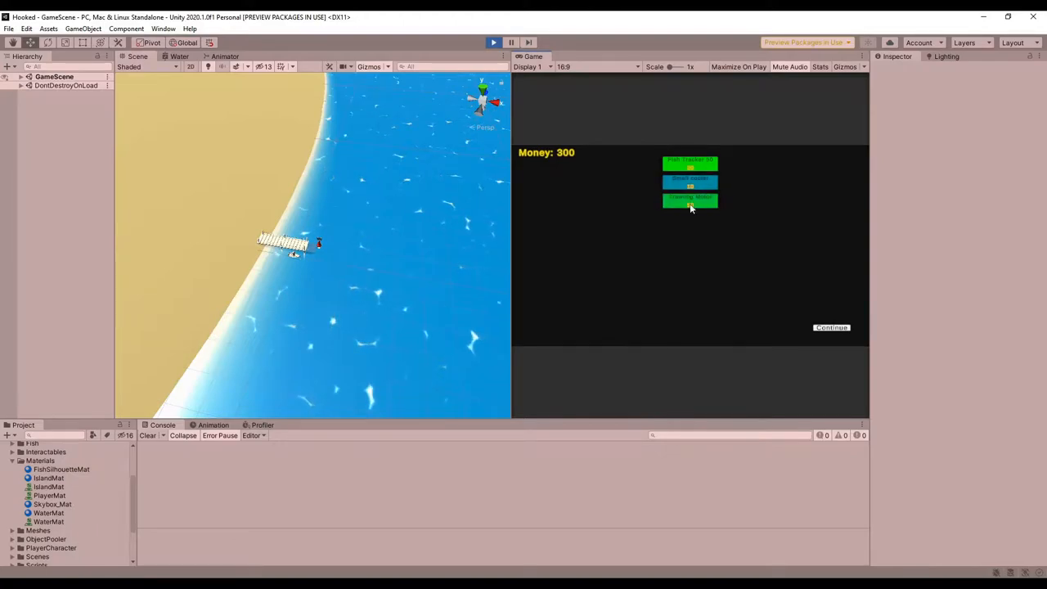
left_click(690, 164)
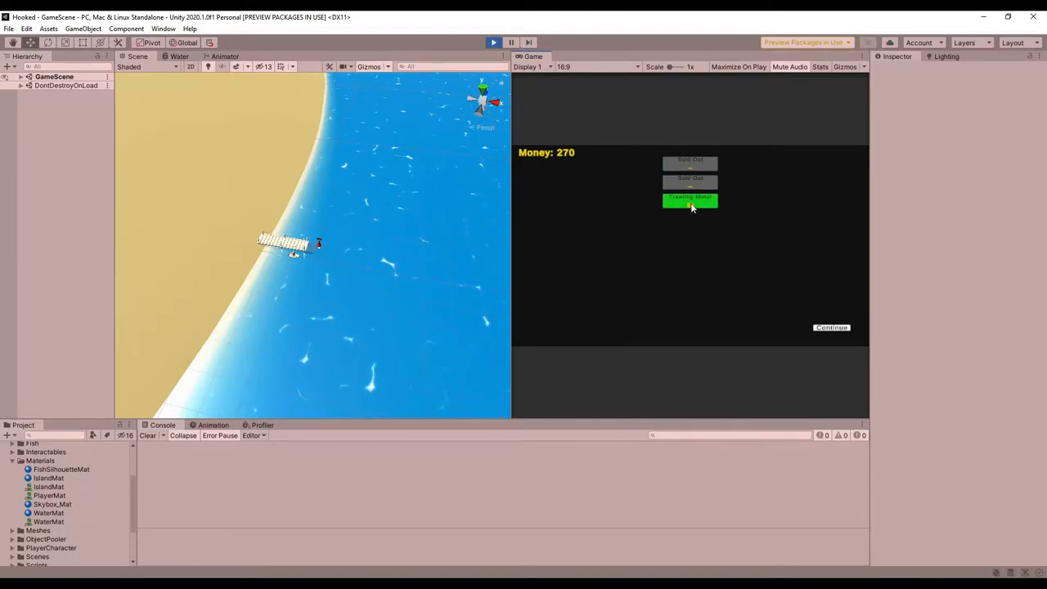
left_click(690, 197)
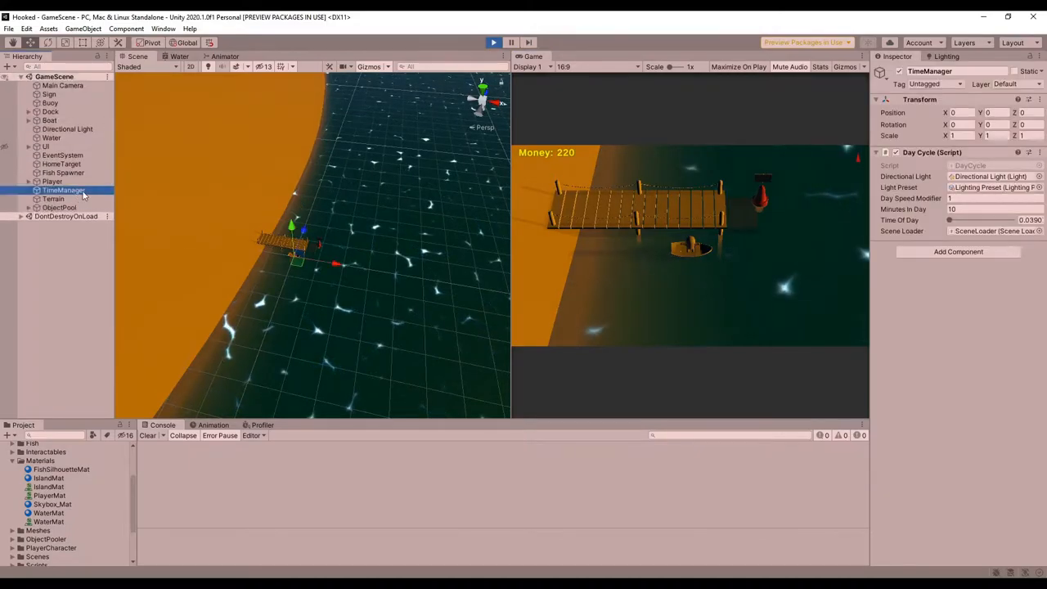
left_click_drag(949, 220, 1011, 219)
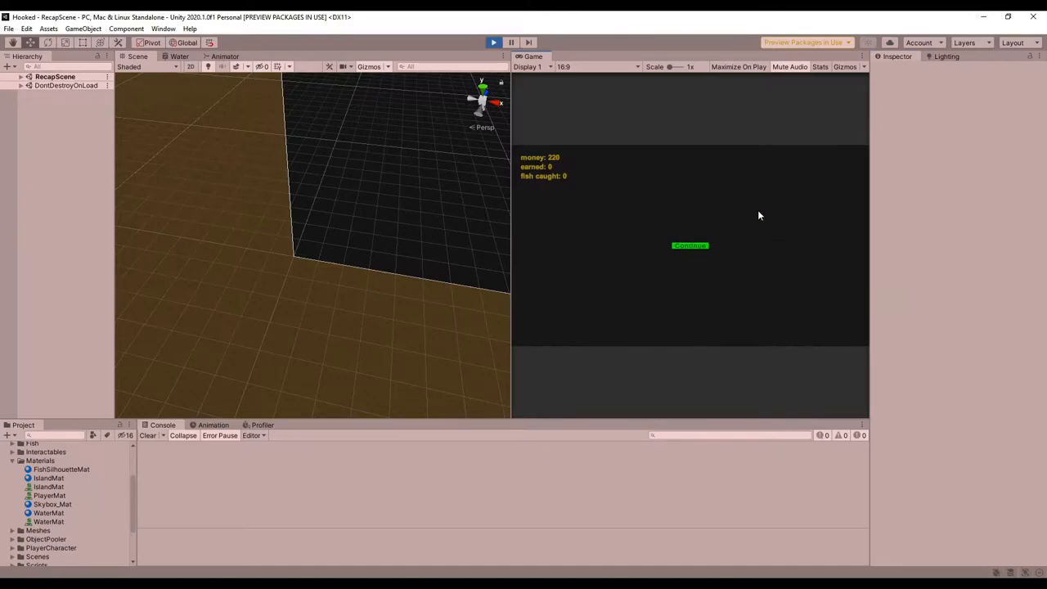
Step: Buy another upgrade, return to fishing and reach the recap showing 140 money, 0 earned, 0 fish
left_click(691, 245)
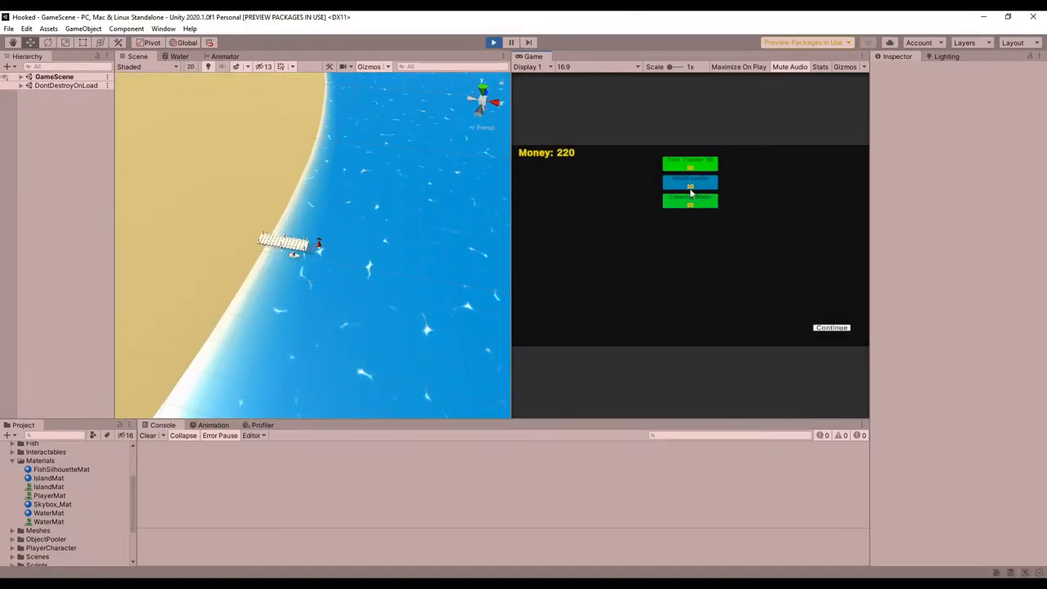
left_click(690, 180)
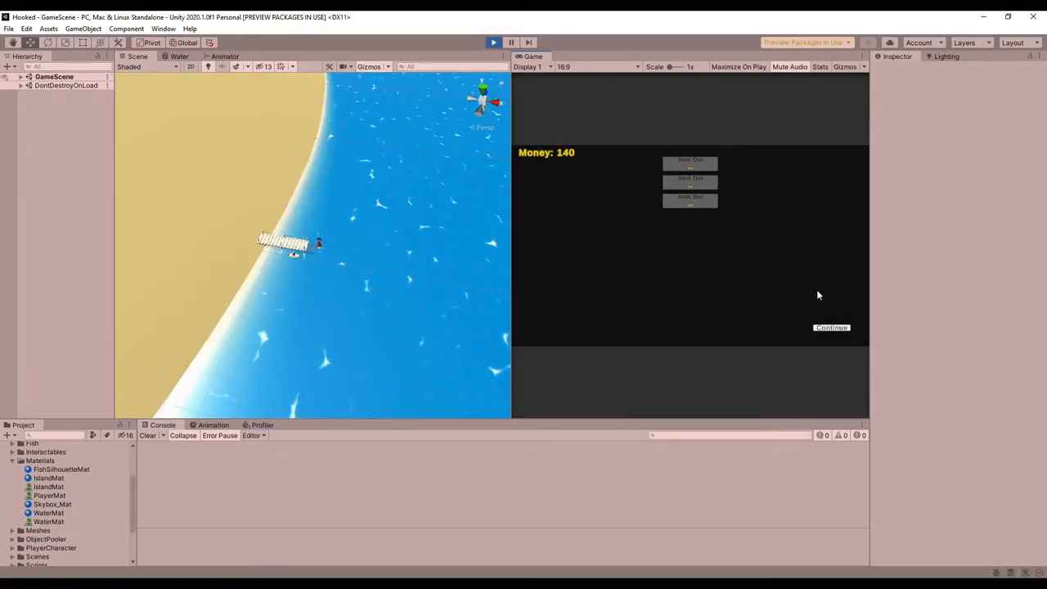
left_click(21, 77)
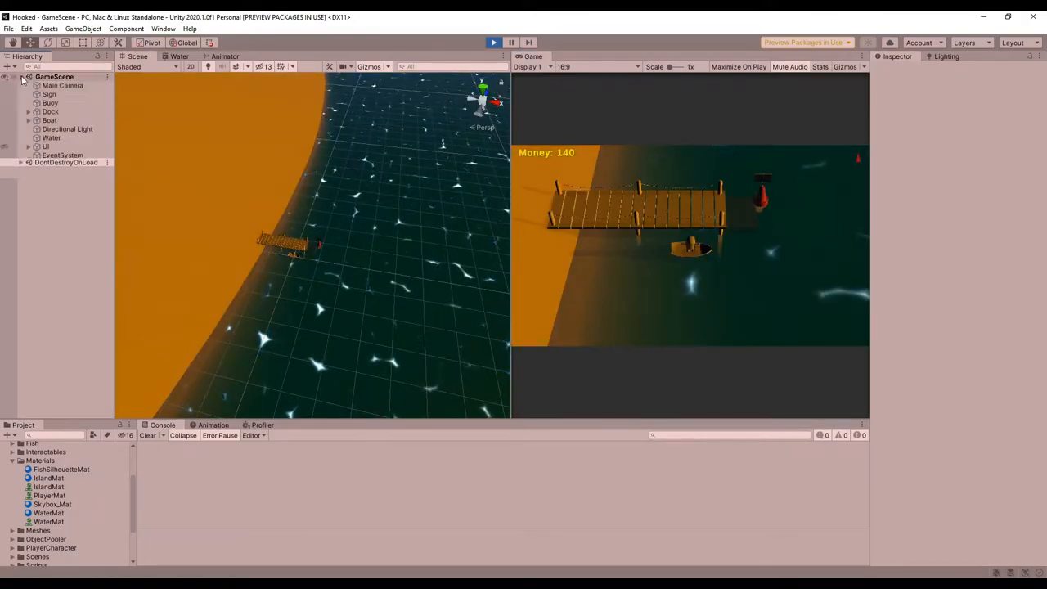
left_click(64, 190)
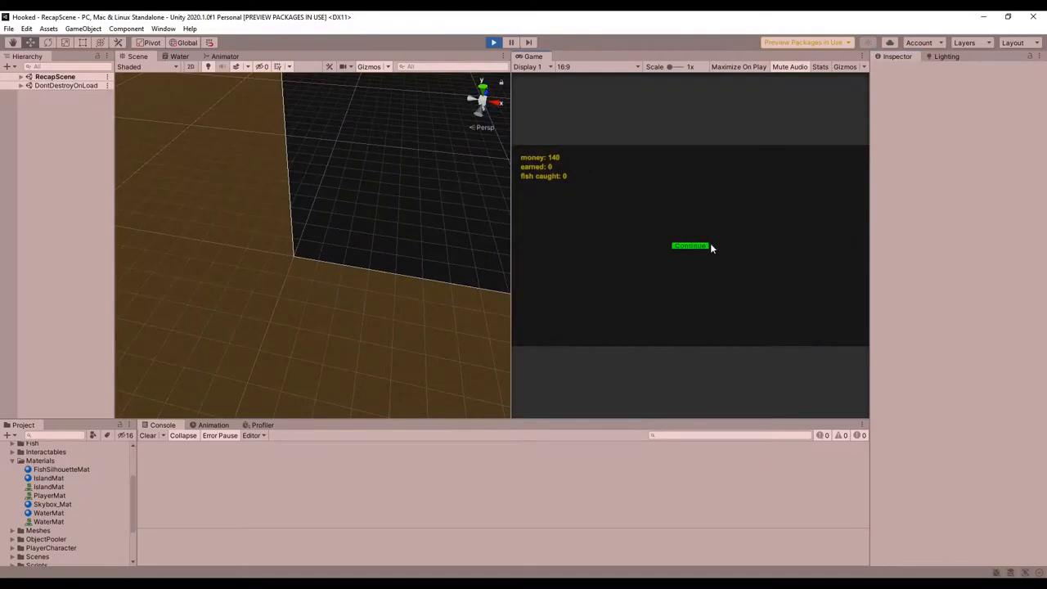
left_click(691, 245)
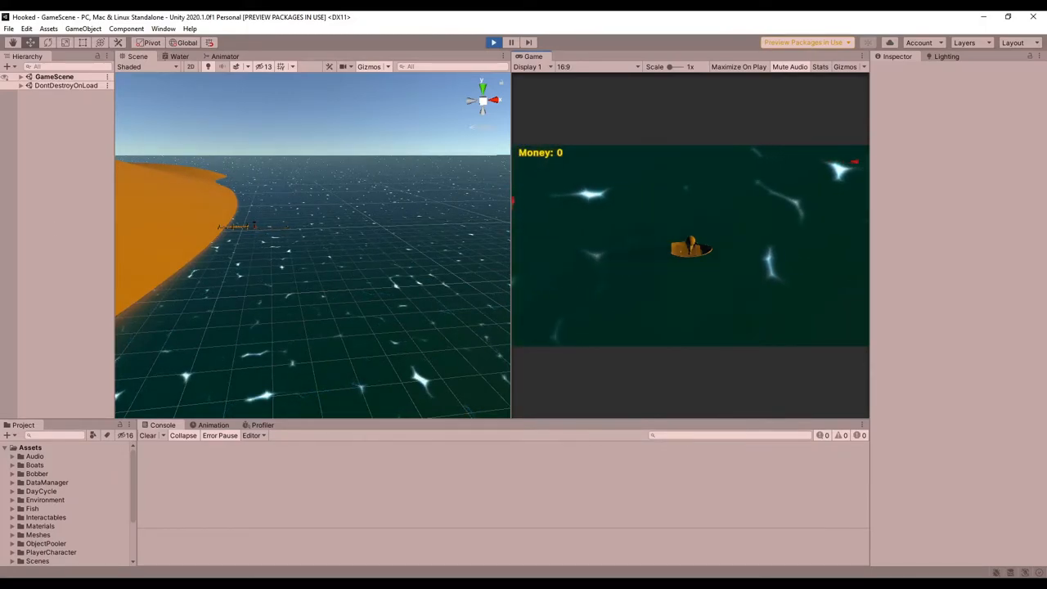
Step: Expand GameScene and select Terrain to show its colliders, including the radius-650 sphere collider
left_click(20, 77)
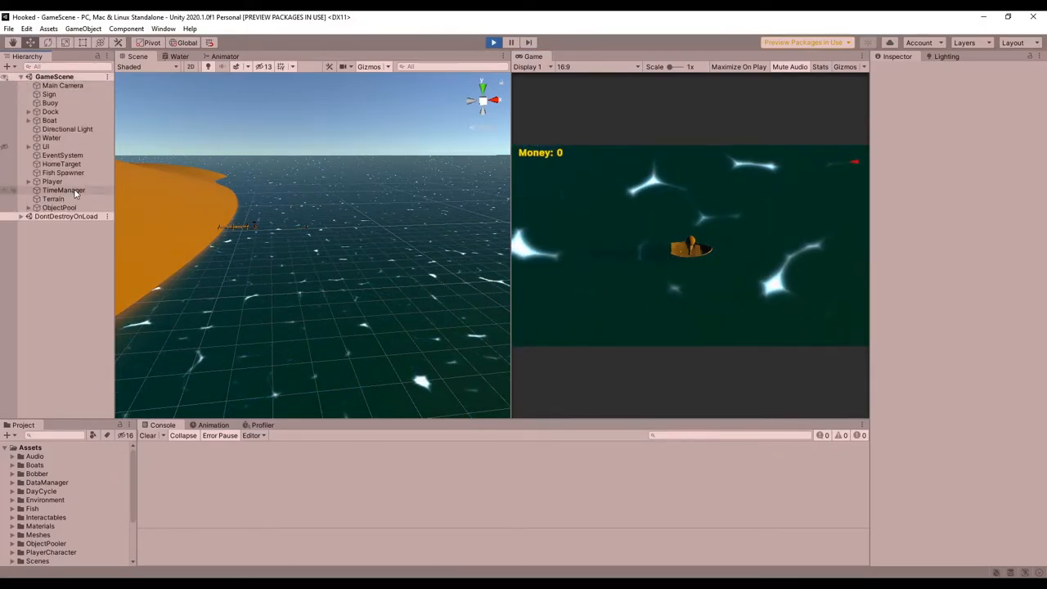
left_click(52, 199)
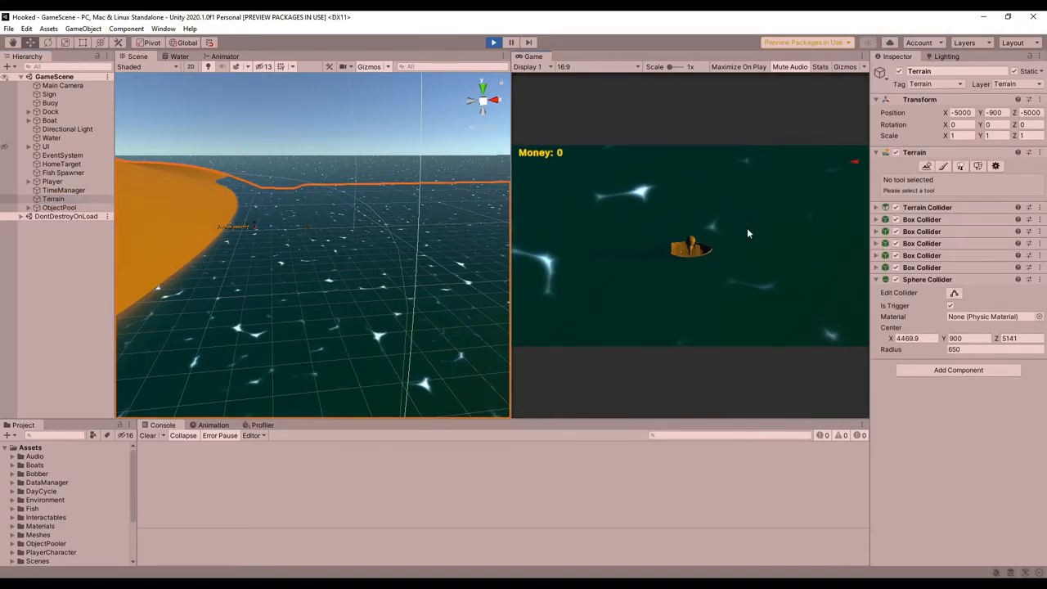
mouse_move(733, 241)
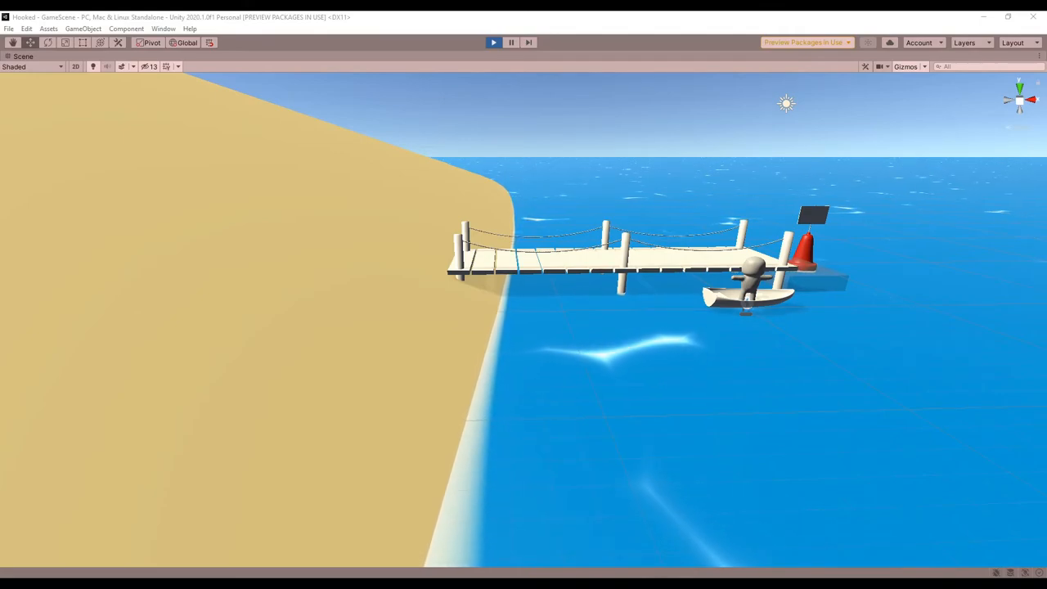
Step: Restore the side-by-side layout with the ToolManager's fish finder, cargo container and motor tiers shown
left_click(494, 43)
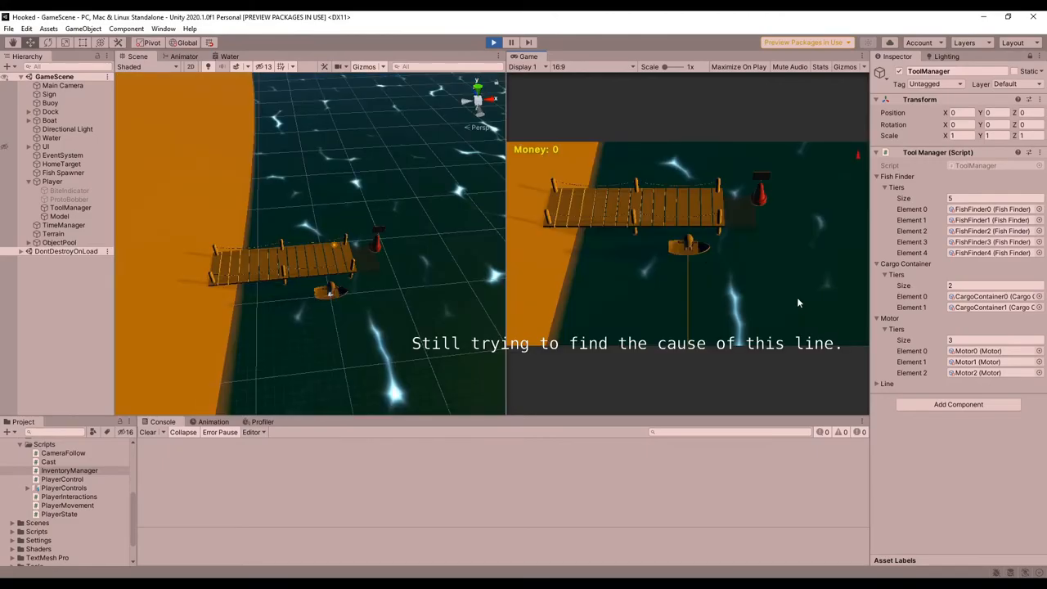
Step: Restart the game, visit and leave the shop, then fish until the console logs 'Fish was too heavy'
left_click(494, 42)
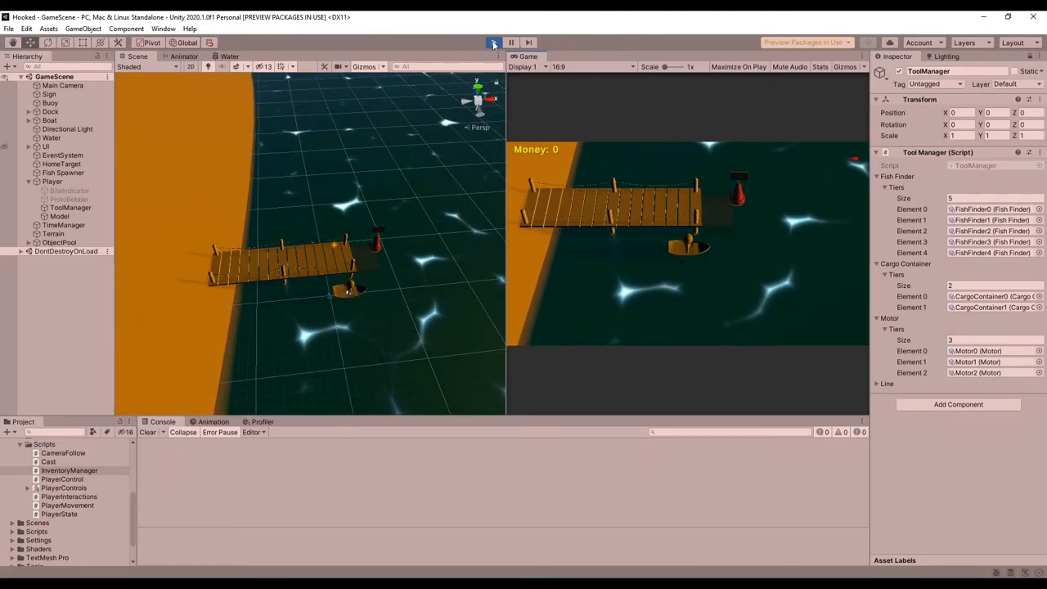
left_click(494, 42)
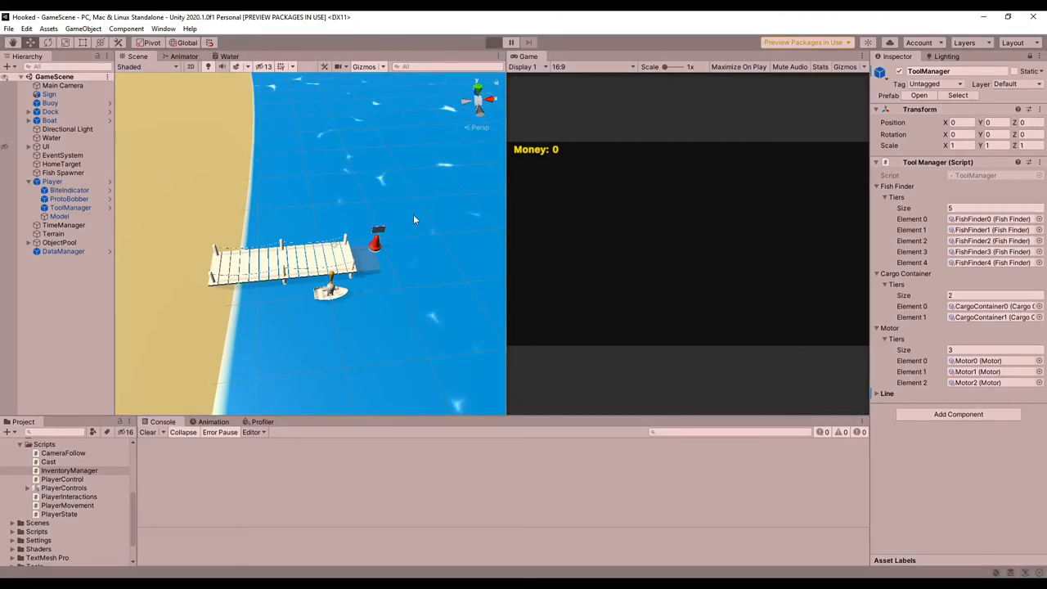
left_click(495, 42)
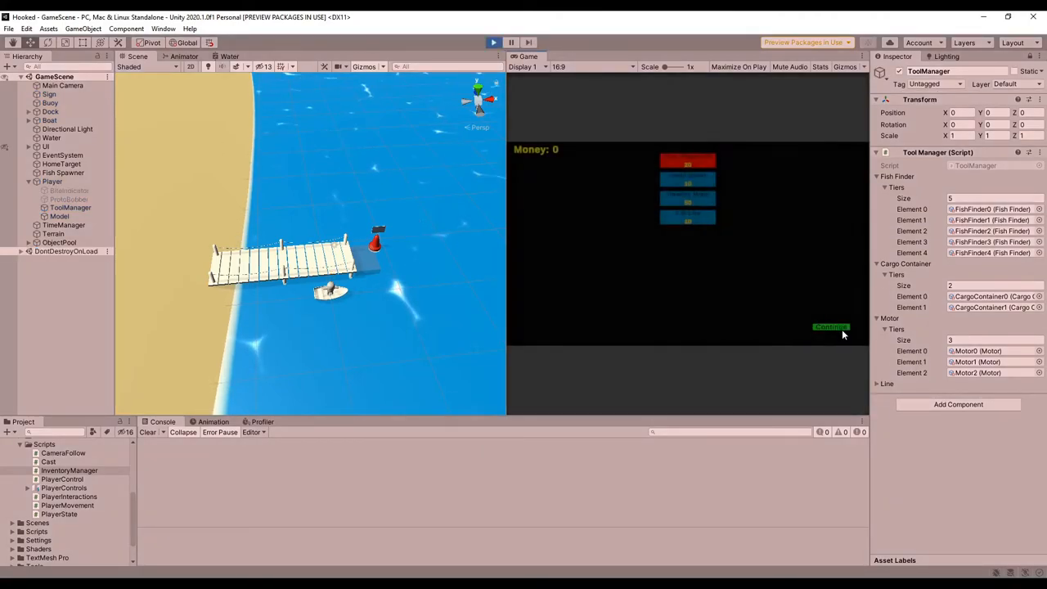
left_click(832, 328)
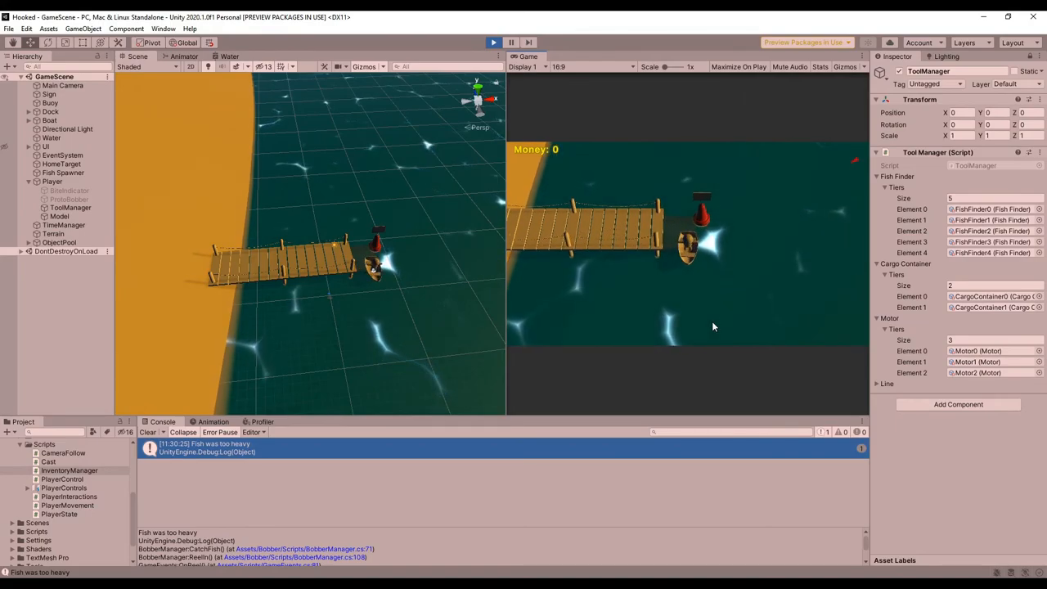
left_click(494, 43)
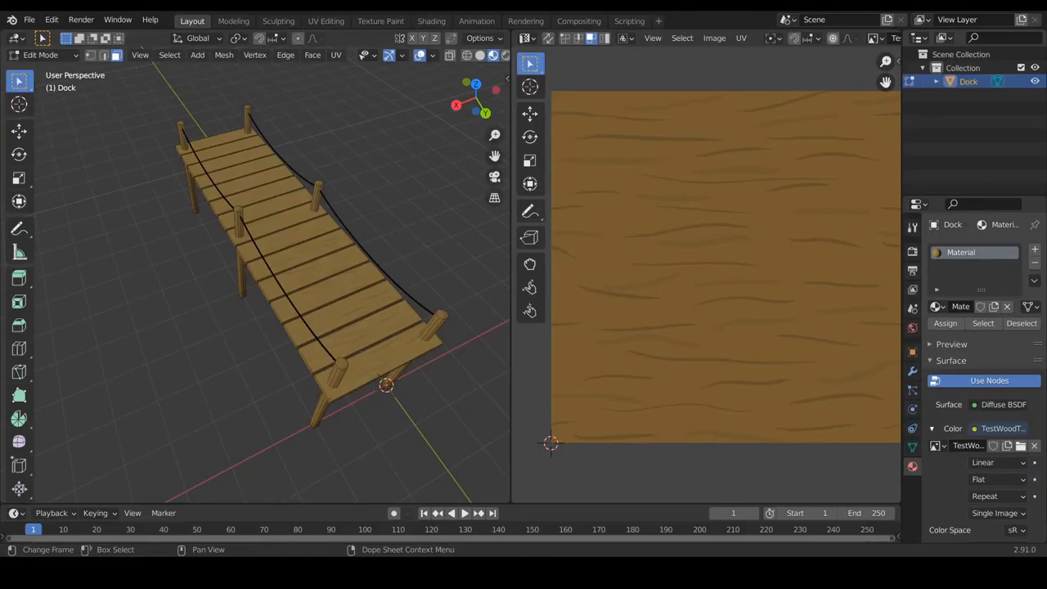
Step: Select one dock plank to show its UV island over the wood grain texture
left_click(331, 291)
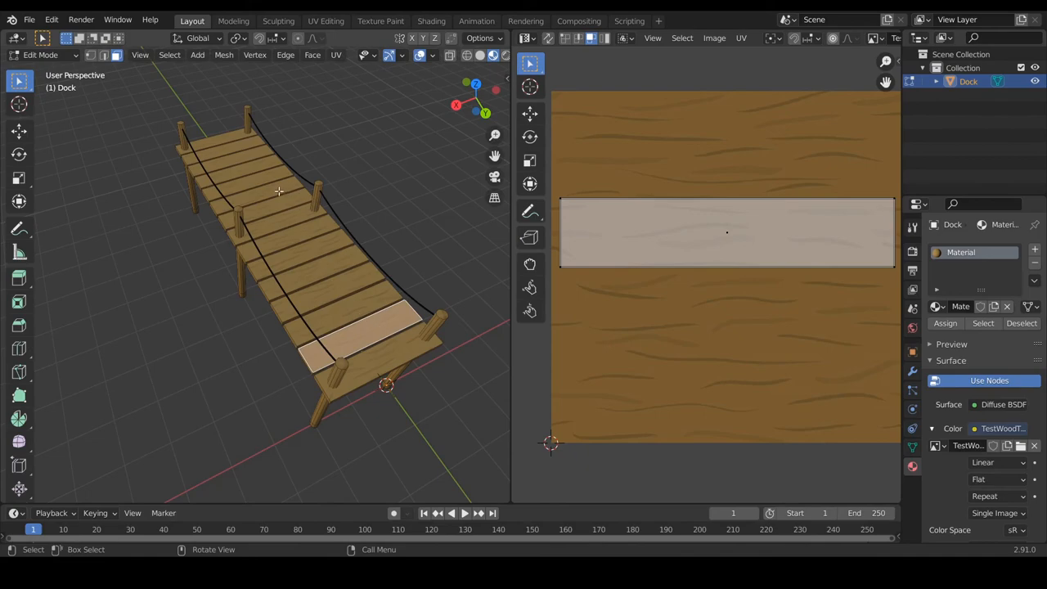
mouse_move(268, 400)
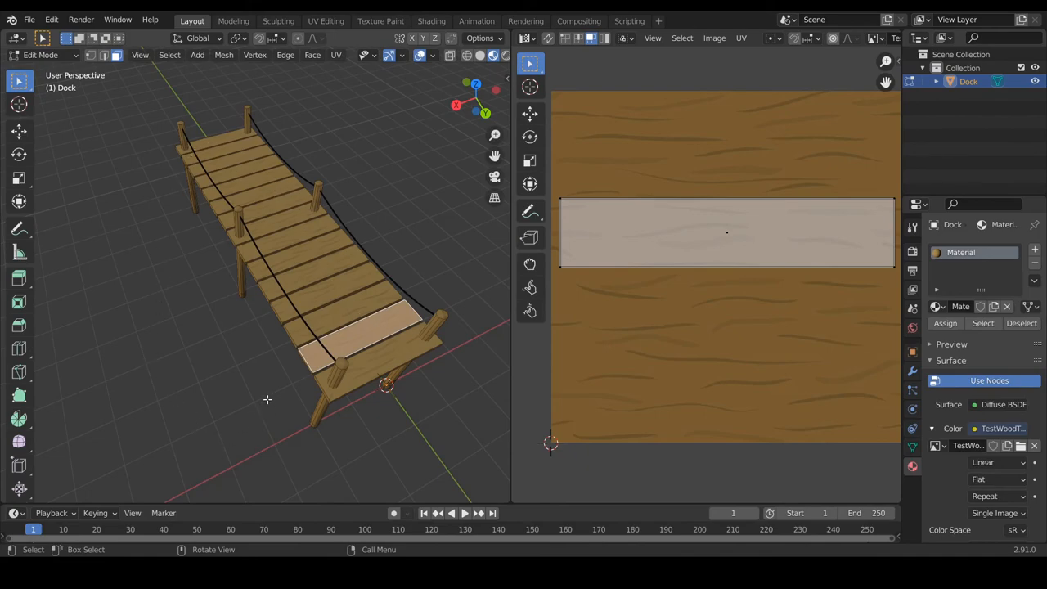
mouse_move(314, 343)
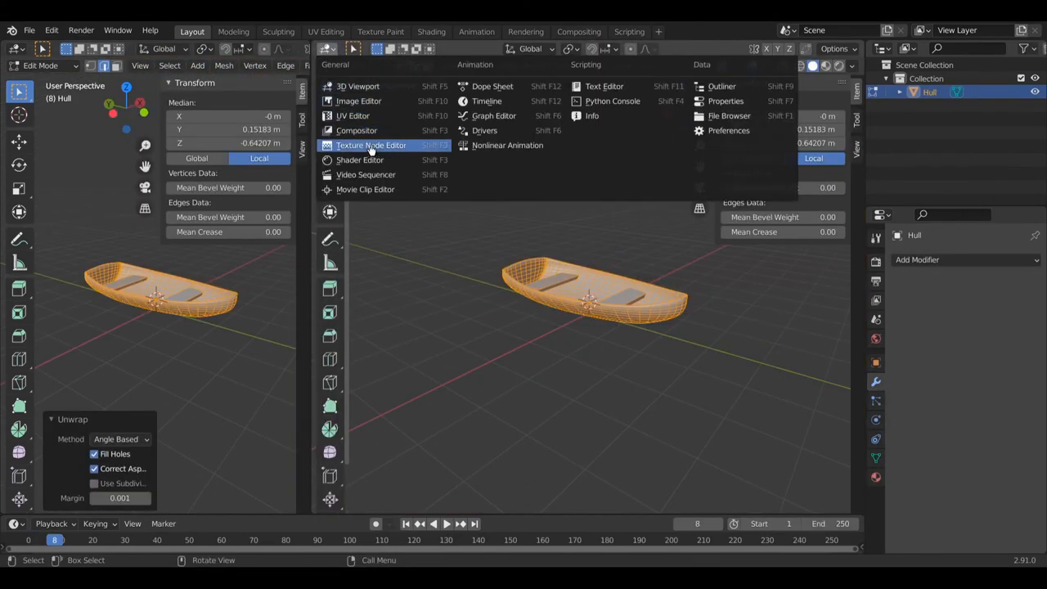
Step: Switch the right area to a UV Editor beside the boat hull in Edit Mode
left_click(354, 115)
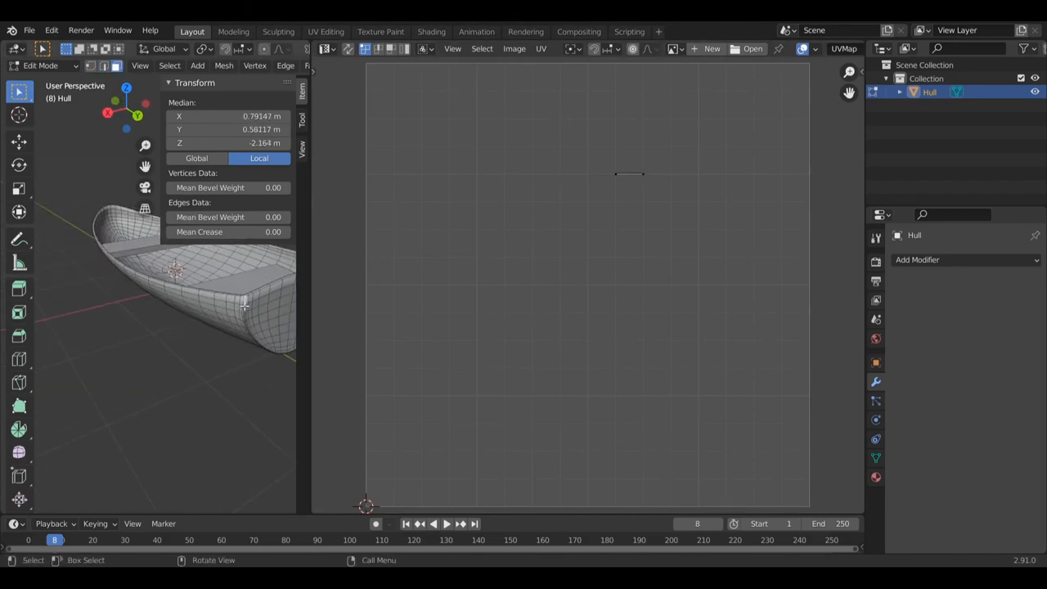
left_click(245, 311)
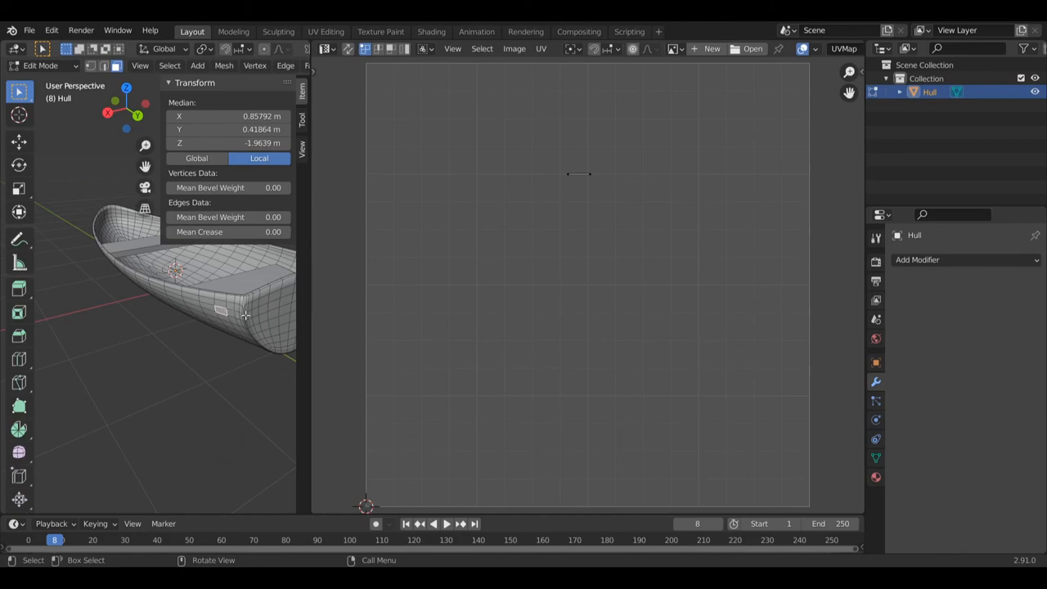